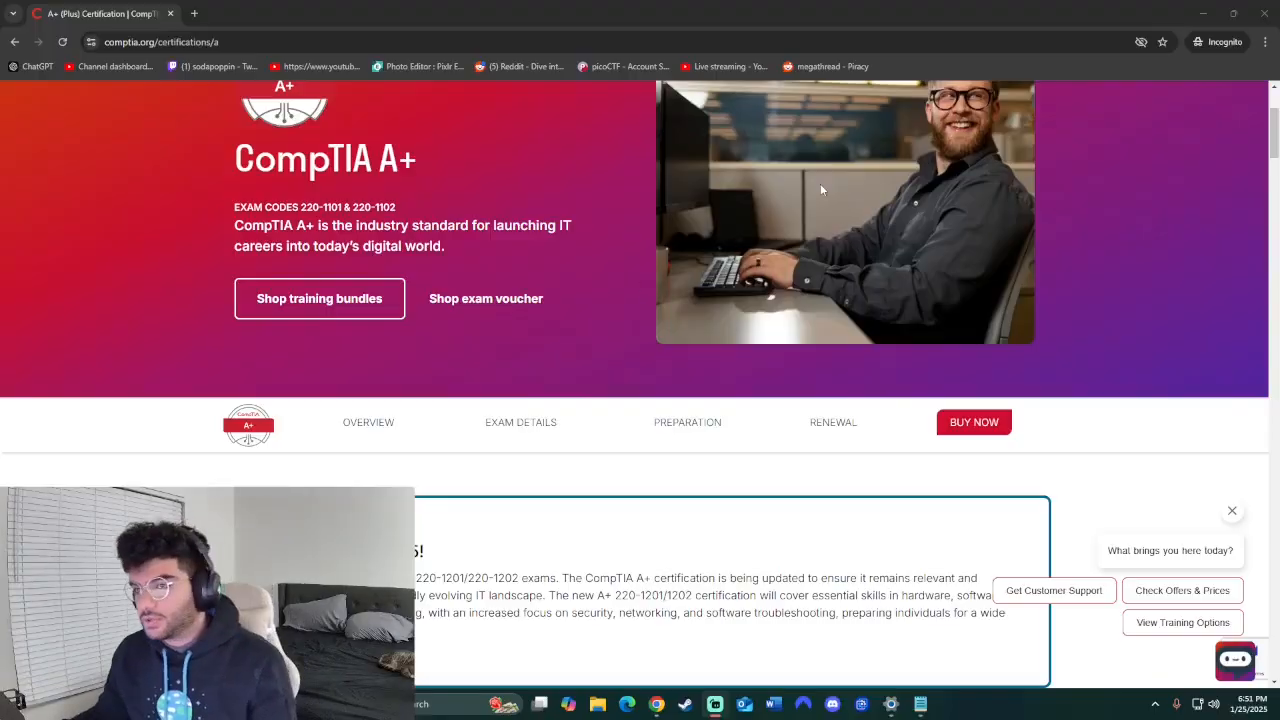
Review A+ pricing ($253 voucher, $369–$849 bundles), then reach the 'How Does CompTIA A+ Compare?' table
scroll("up", 3)
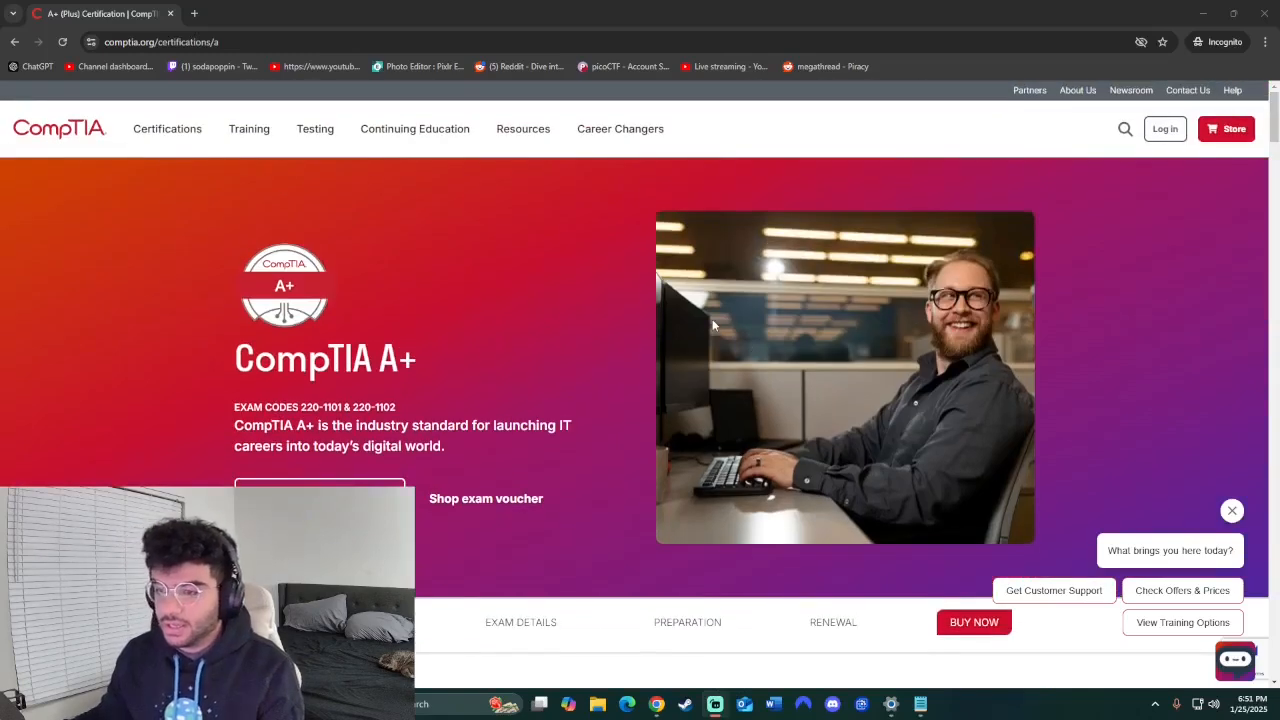
scroll("down", 3)
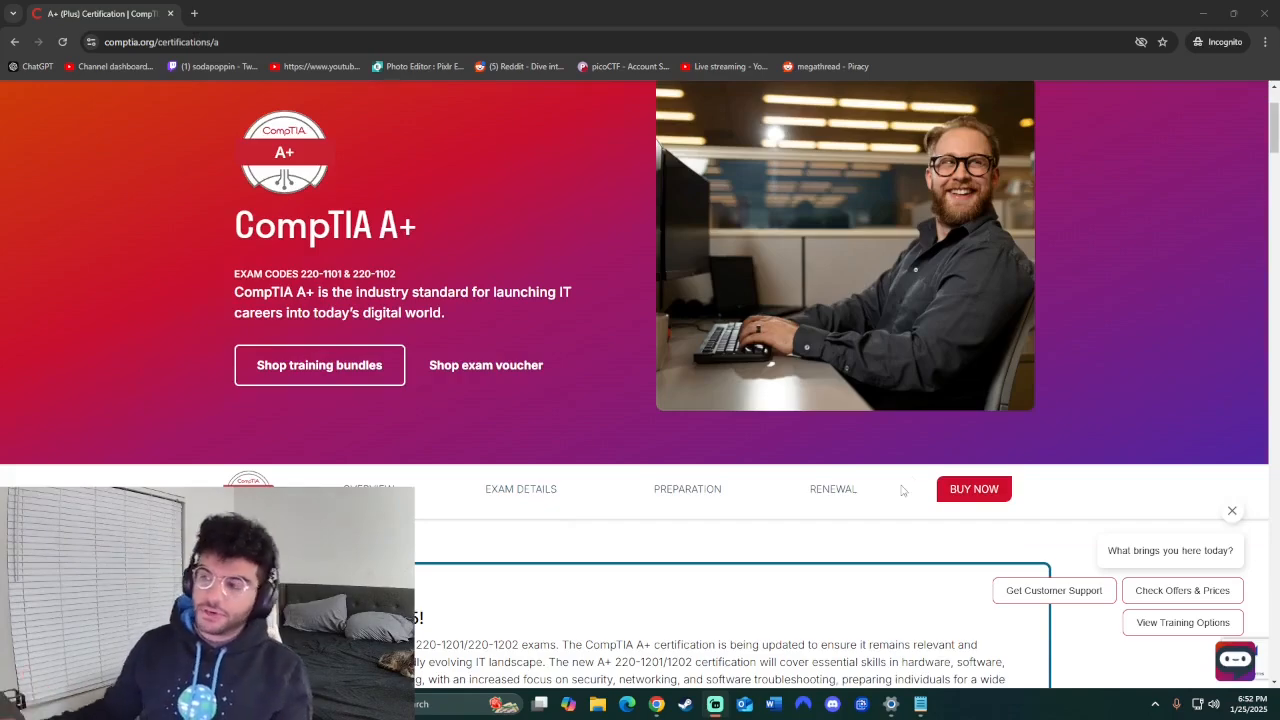
left_click(973, 489)
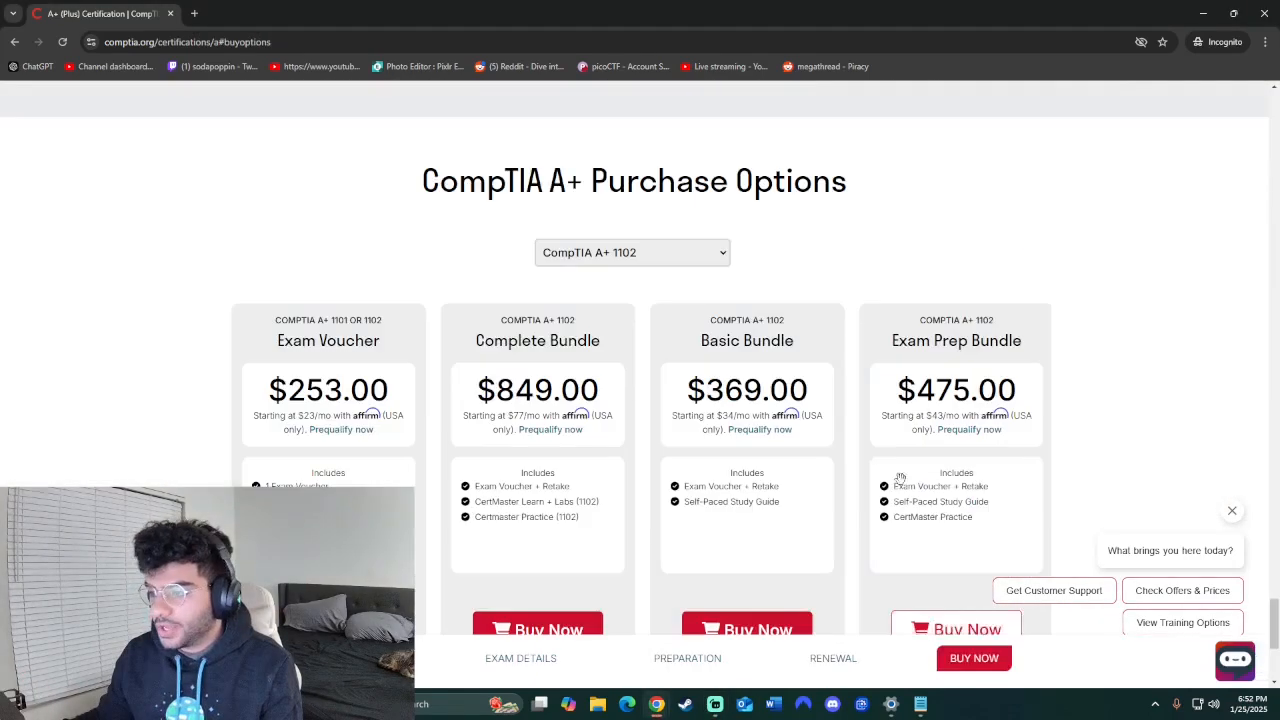
scroll("down", 3)
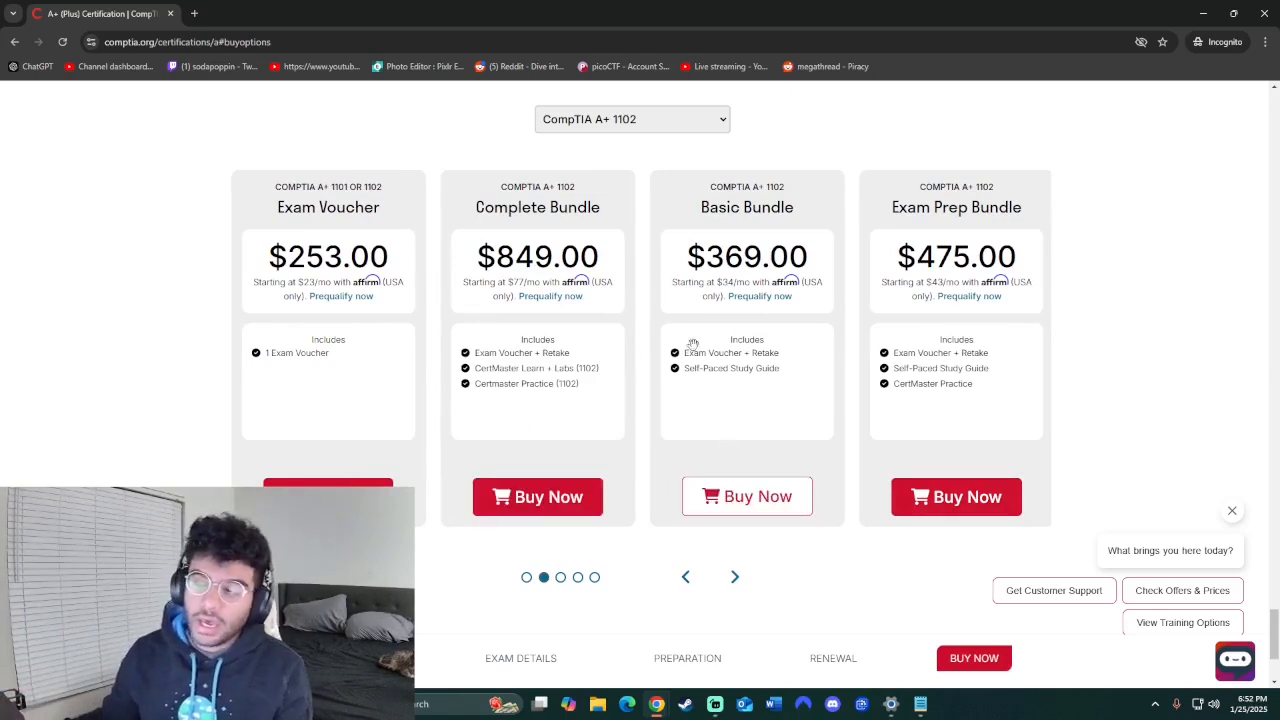
mouse_move(828, 331)
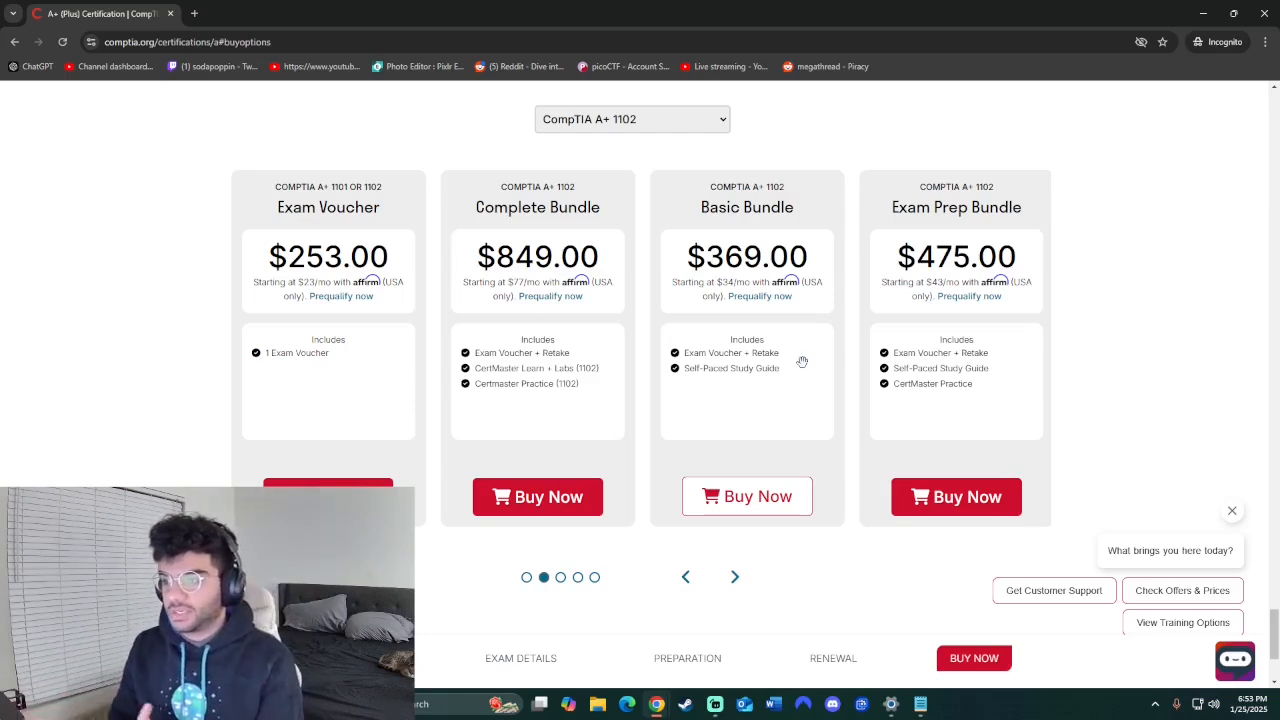
scroll("down", 3)
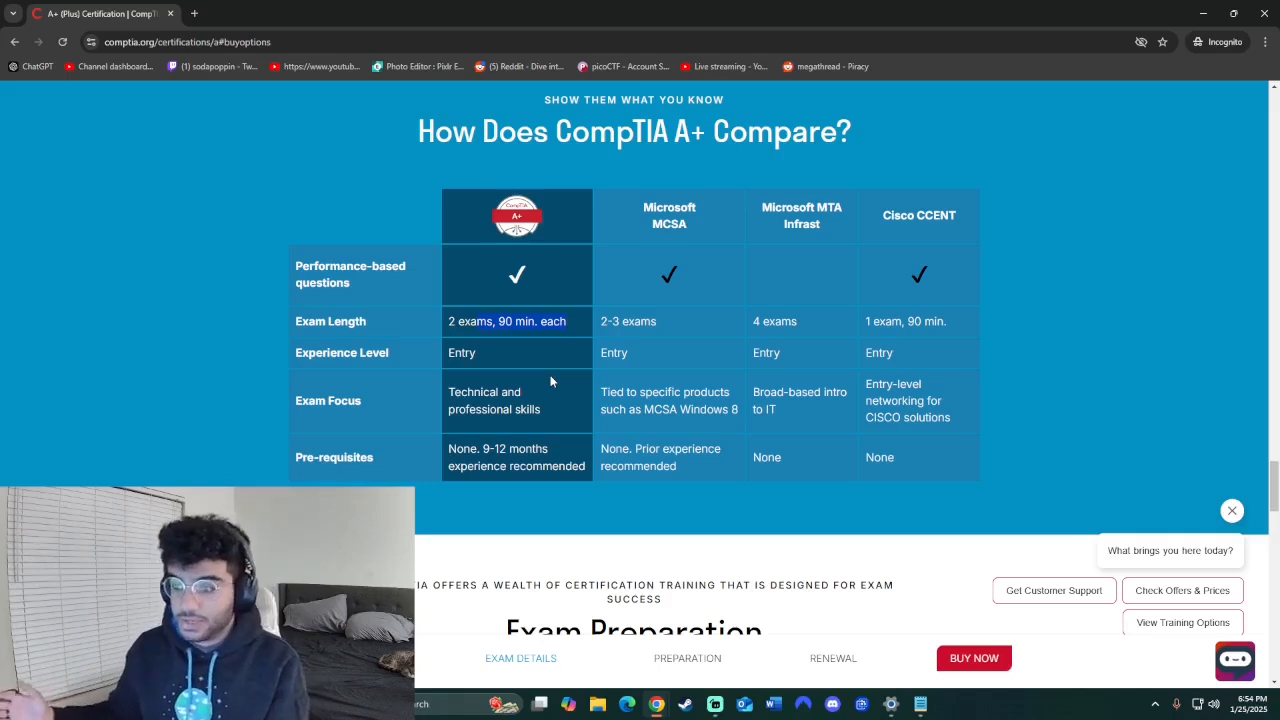
Show Google results for 'comptia A+ objectives' listing the Core 1 and Core 2 PDFs
scroll("down", 3)
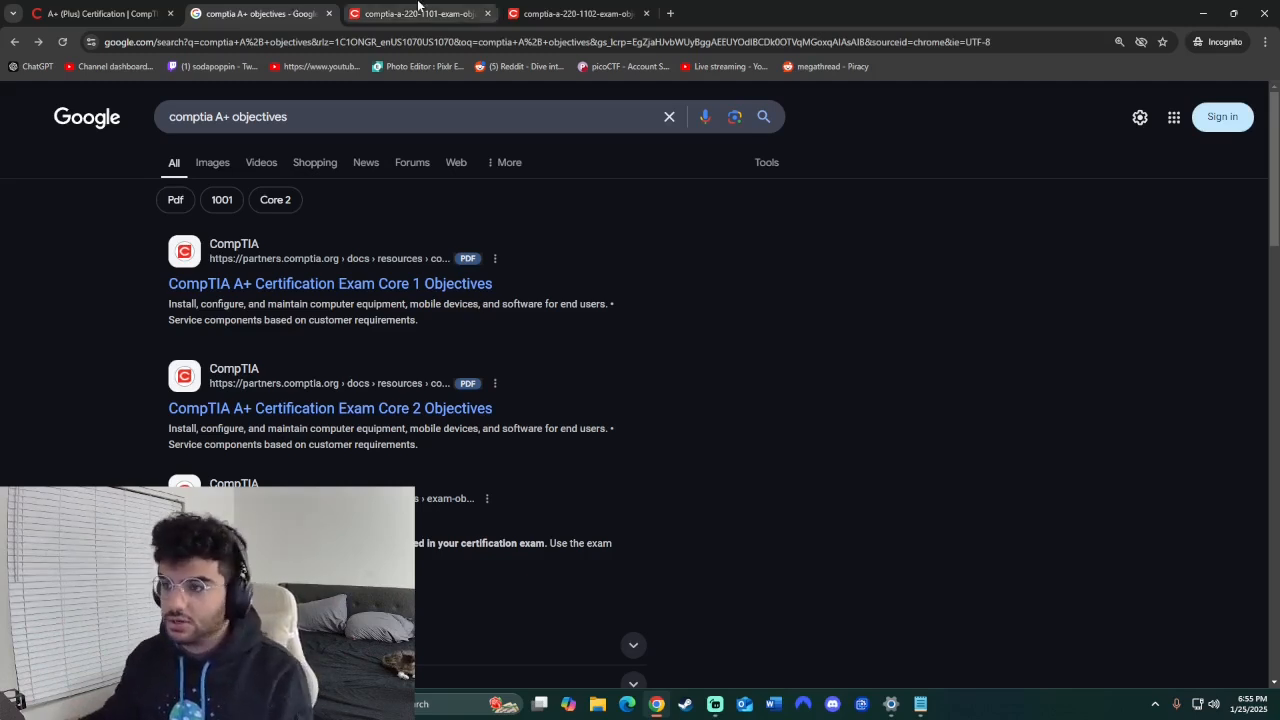
Switch to the 220-1101 objectives PDF and page through its Core 1 domains
left_click(420, 13)
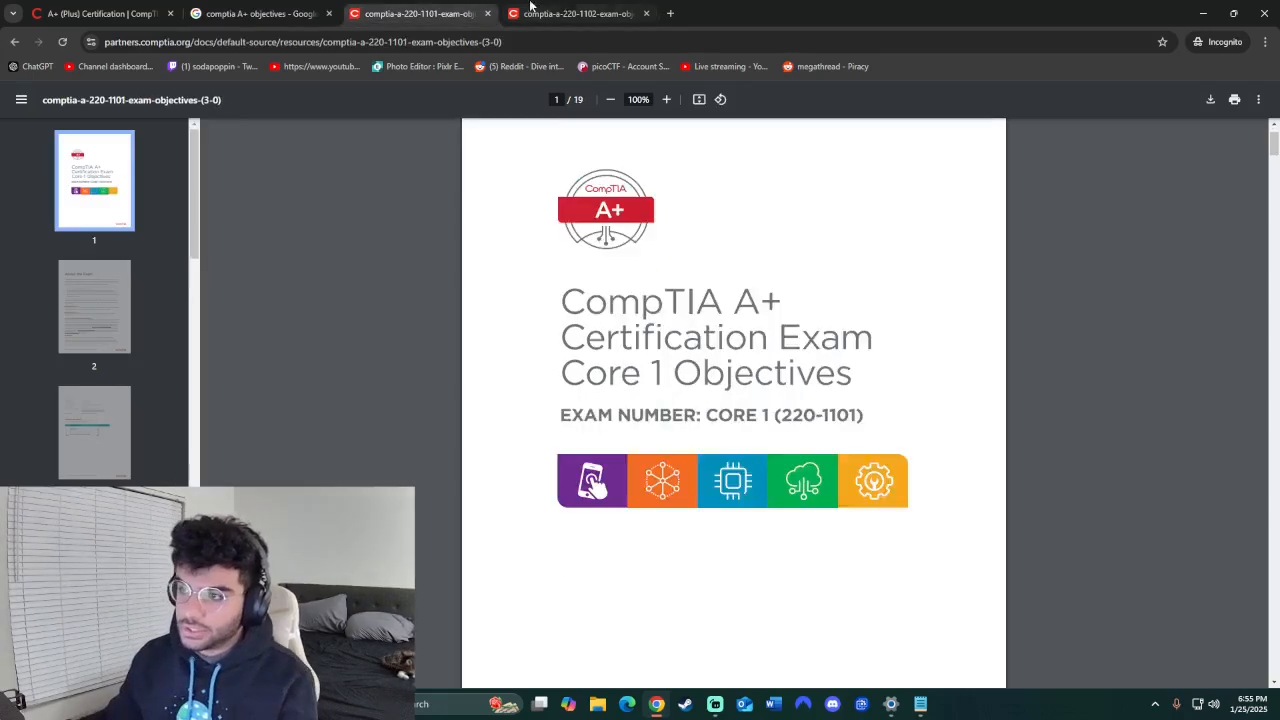
mouse_move(590, 527)
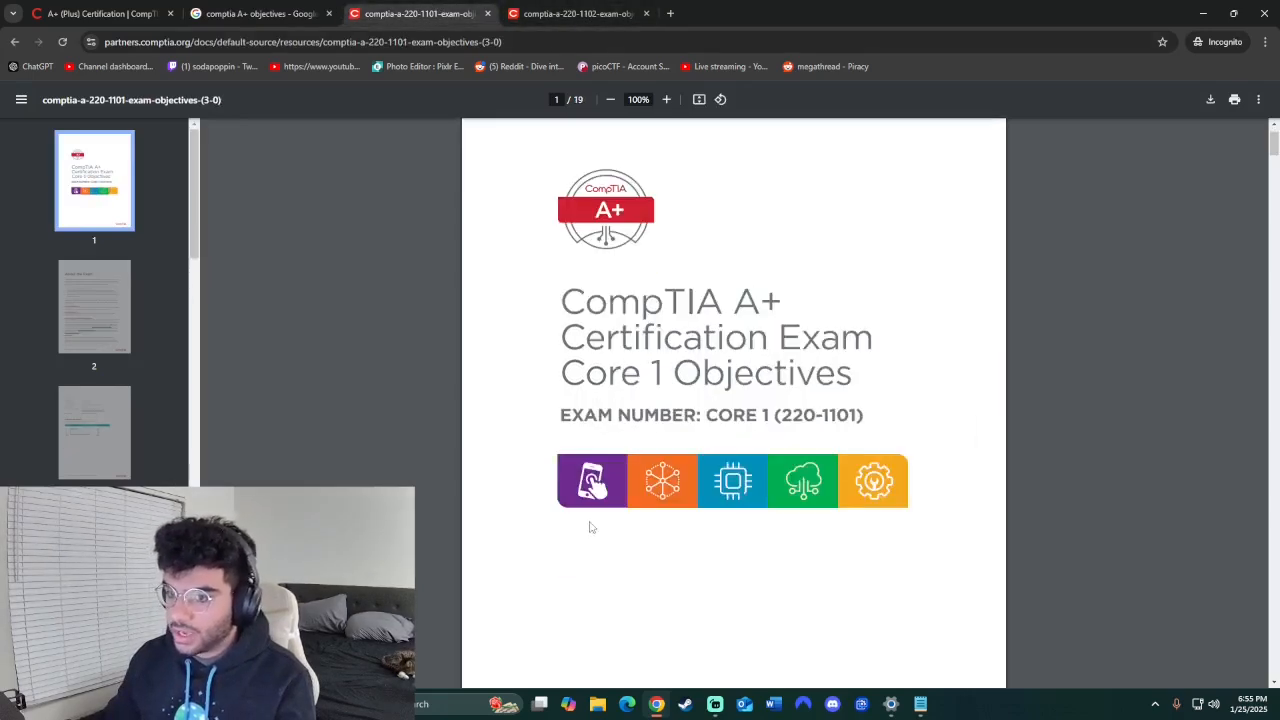
scroll("down", 3)
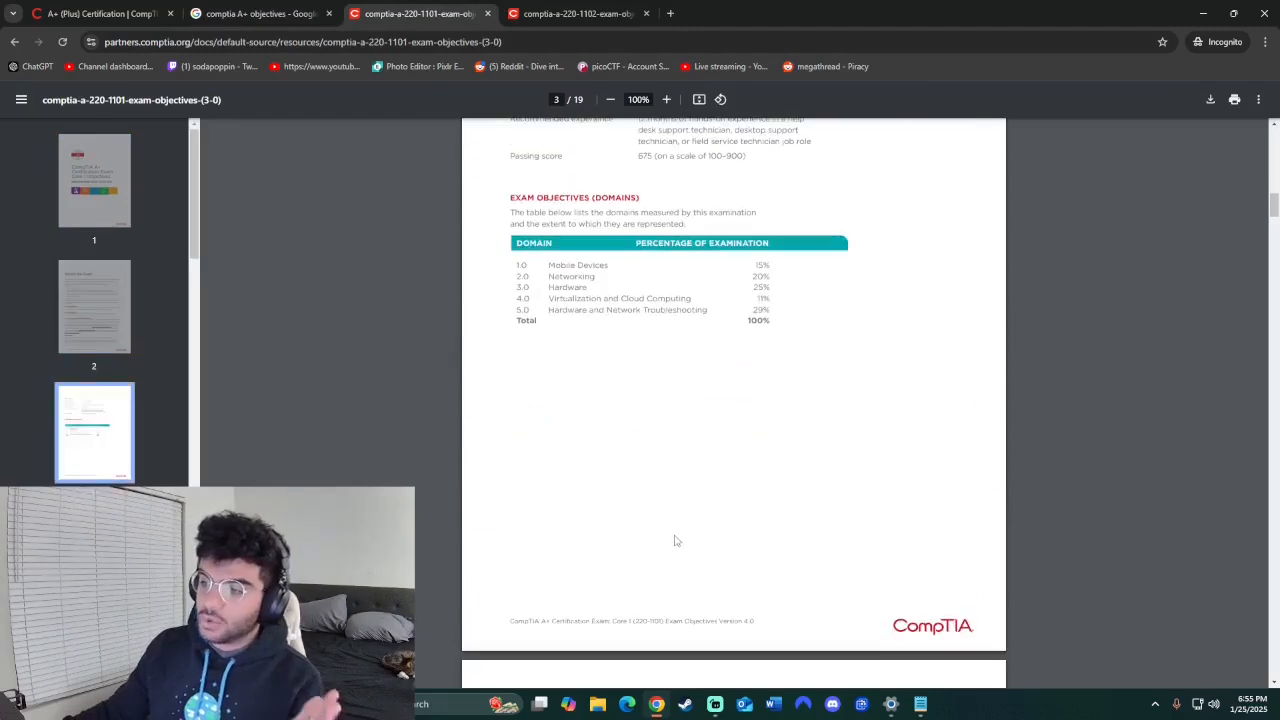
scroll("down", 3)
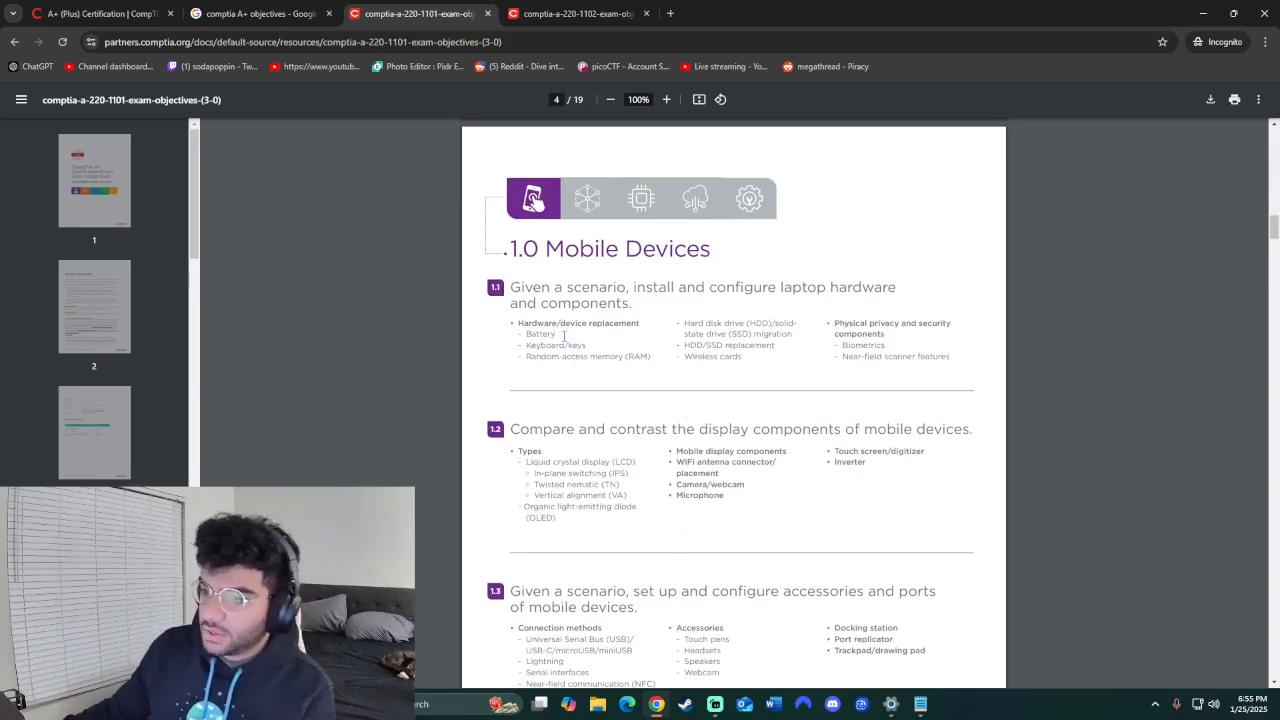
scroll("down", 3)
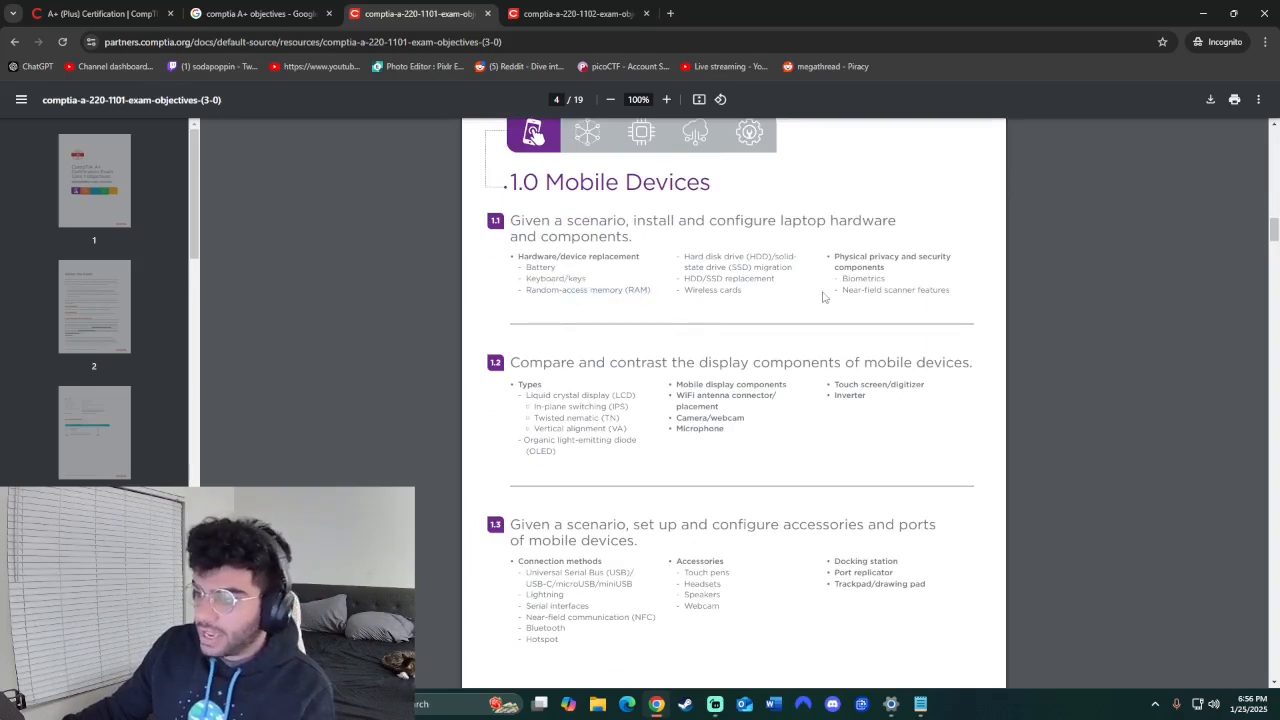
scroll("down", 3)
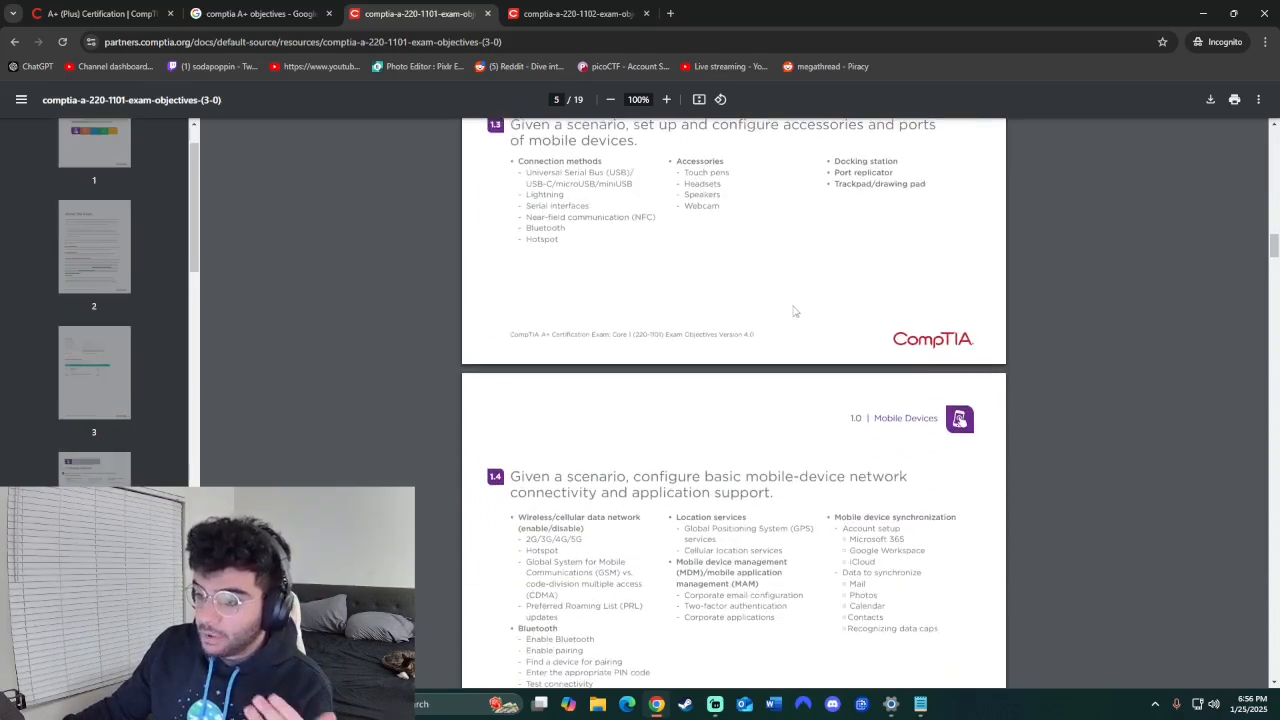
scroll("down", 3)
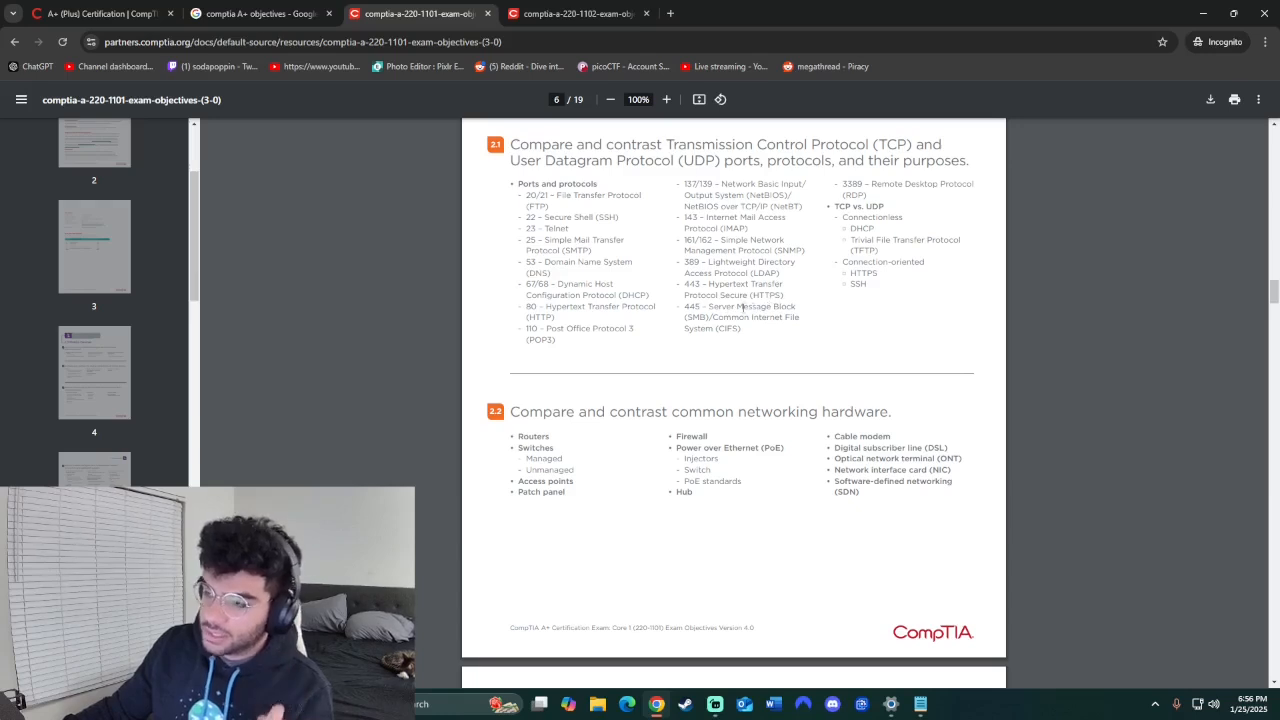
scroll("down", 3)
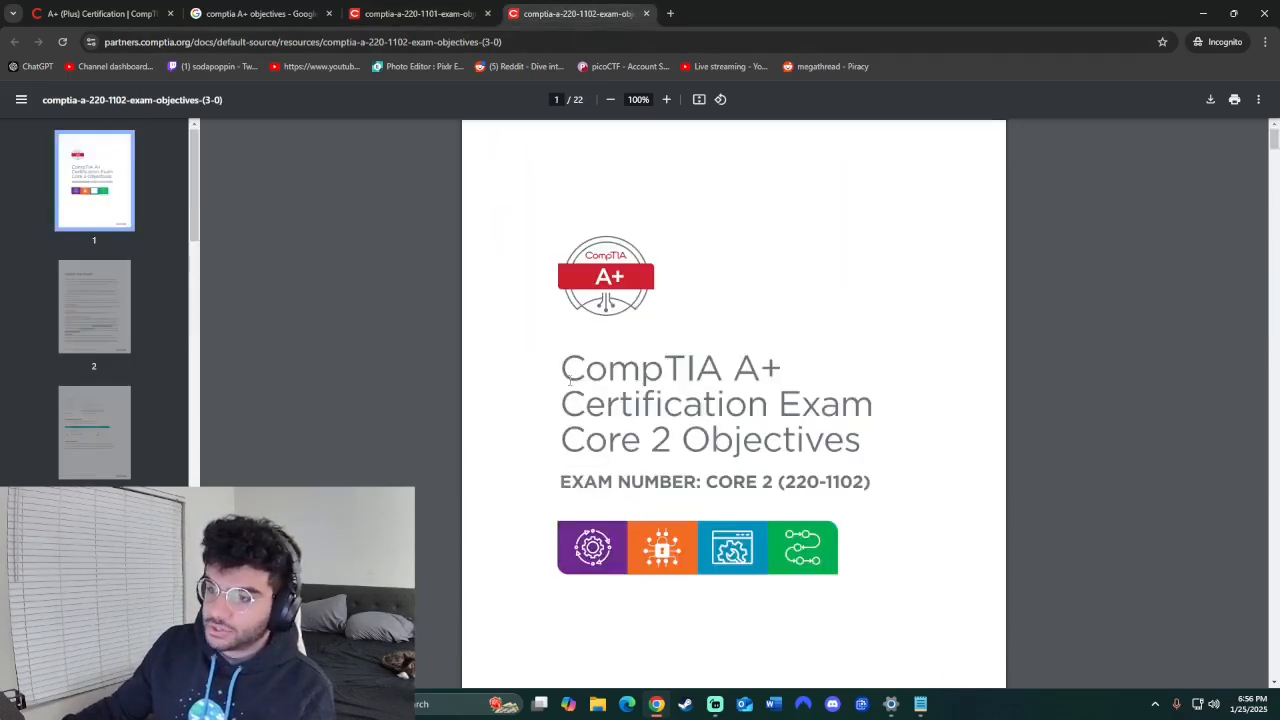
Review page 3's domain weightings (Operating Systems 31%) and page 4's objectives 1.1 and 1.2
scroll("down", 3)
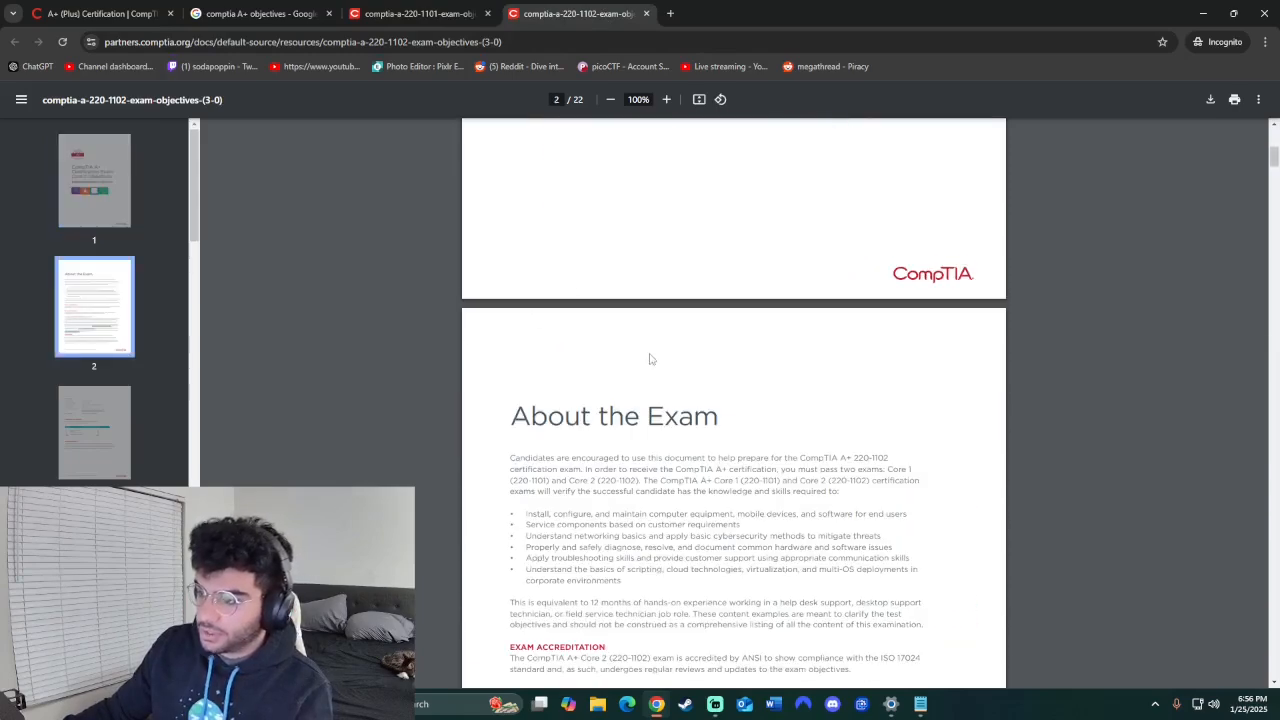
scroll("down", 3)
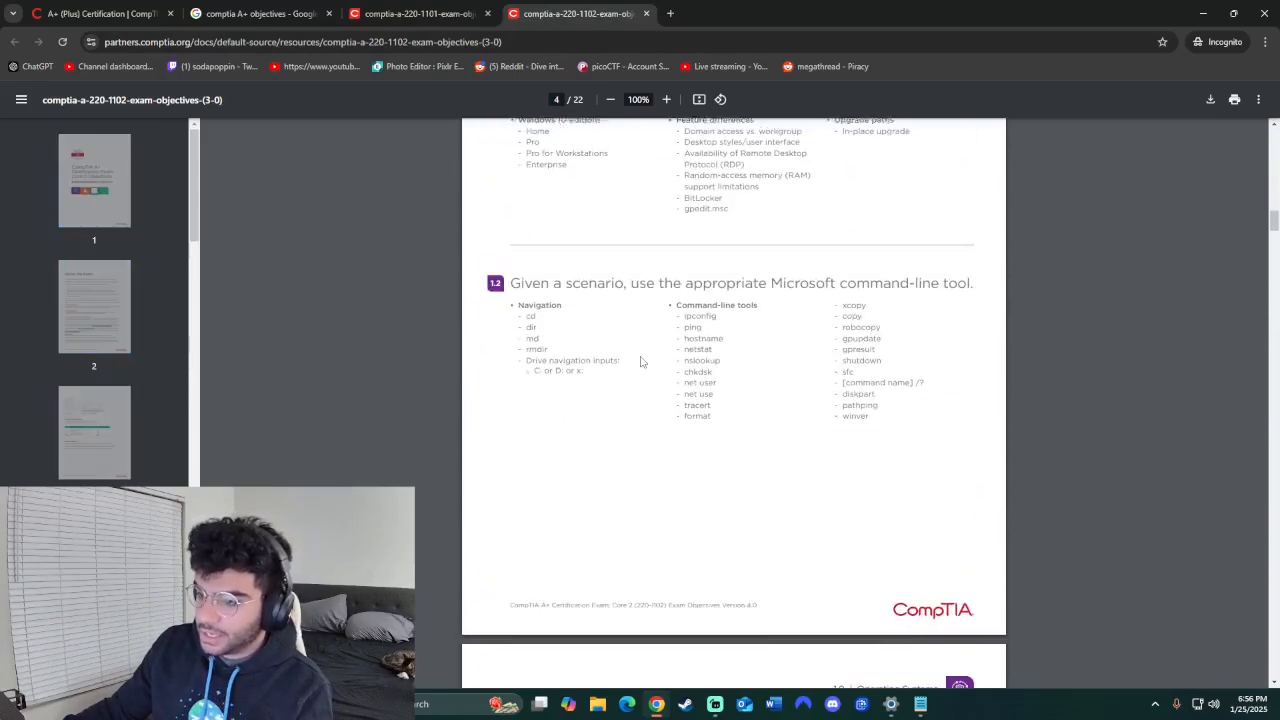
scroll("down", 3)
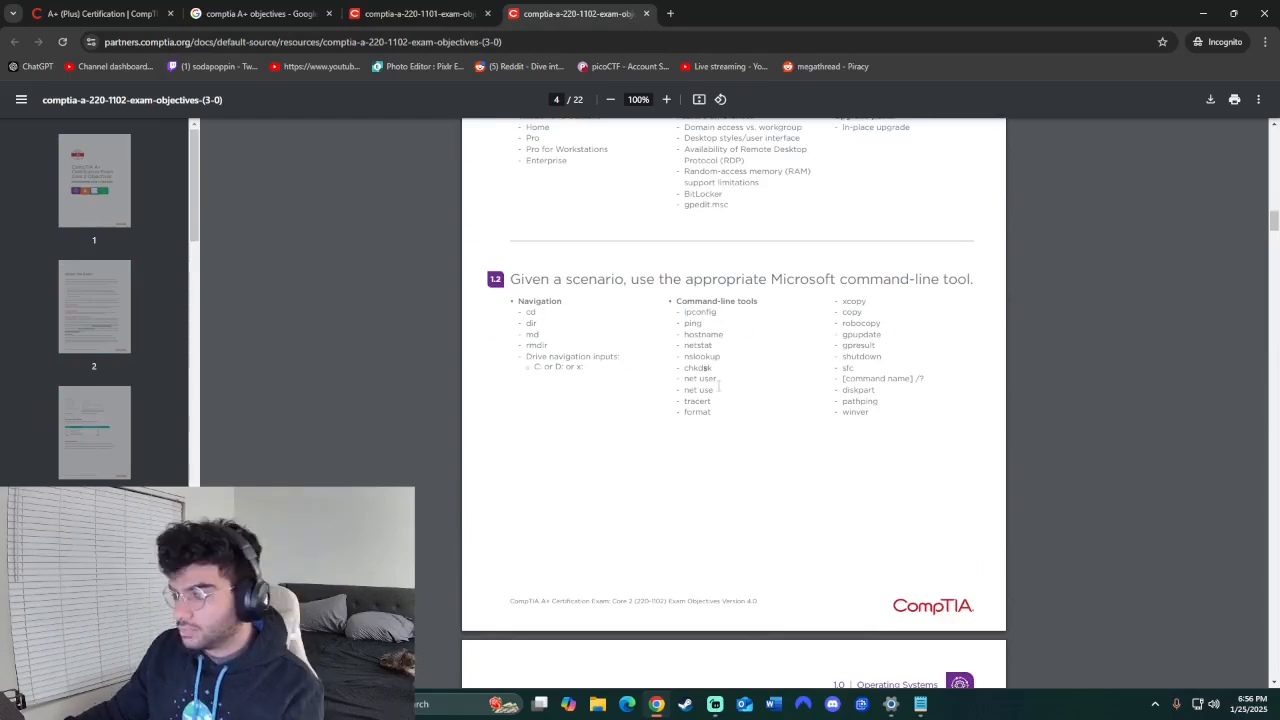
mouse_move(731, 422)
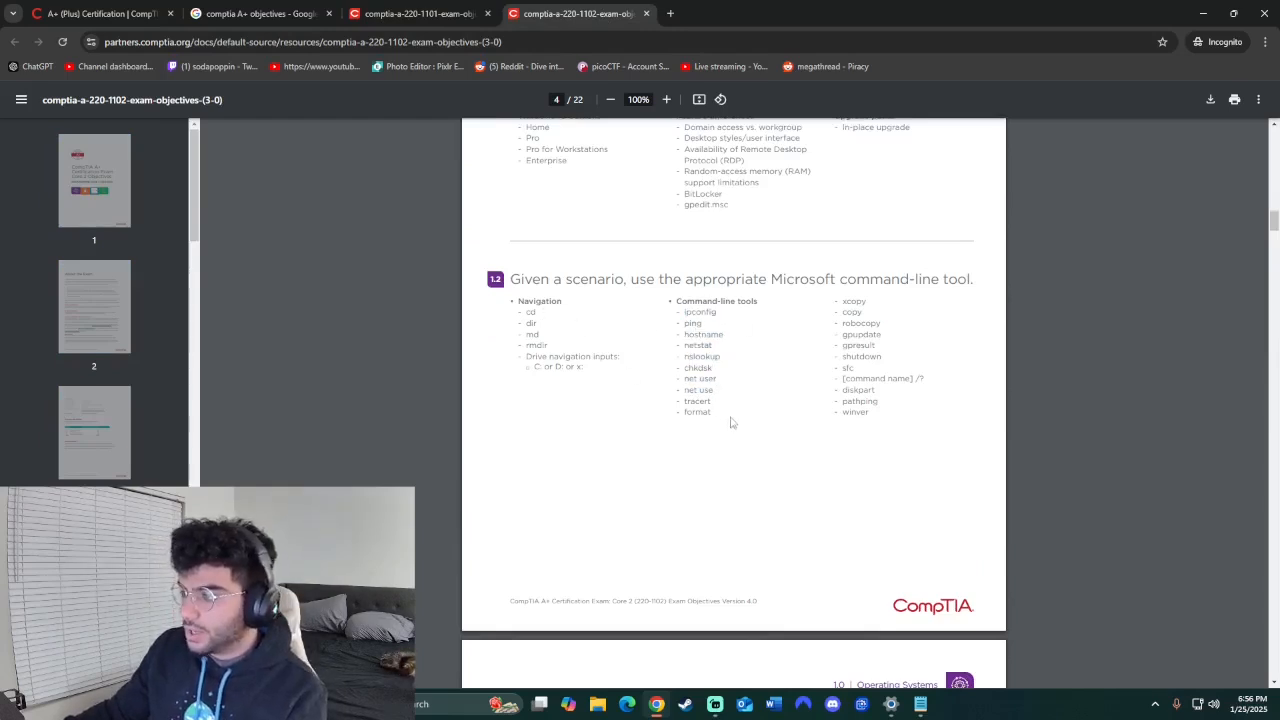
scroll("down", 3)
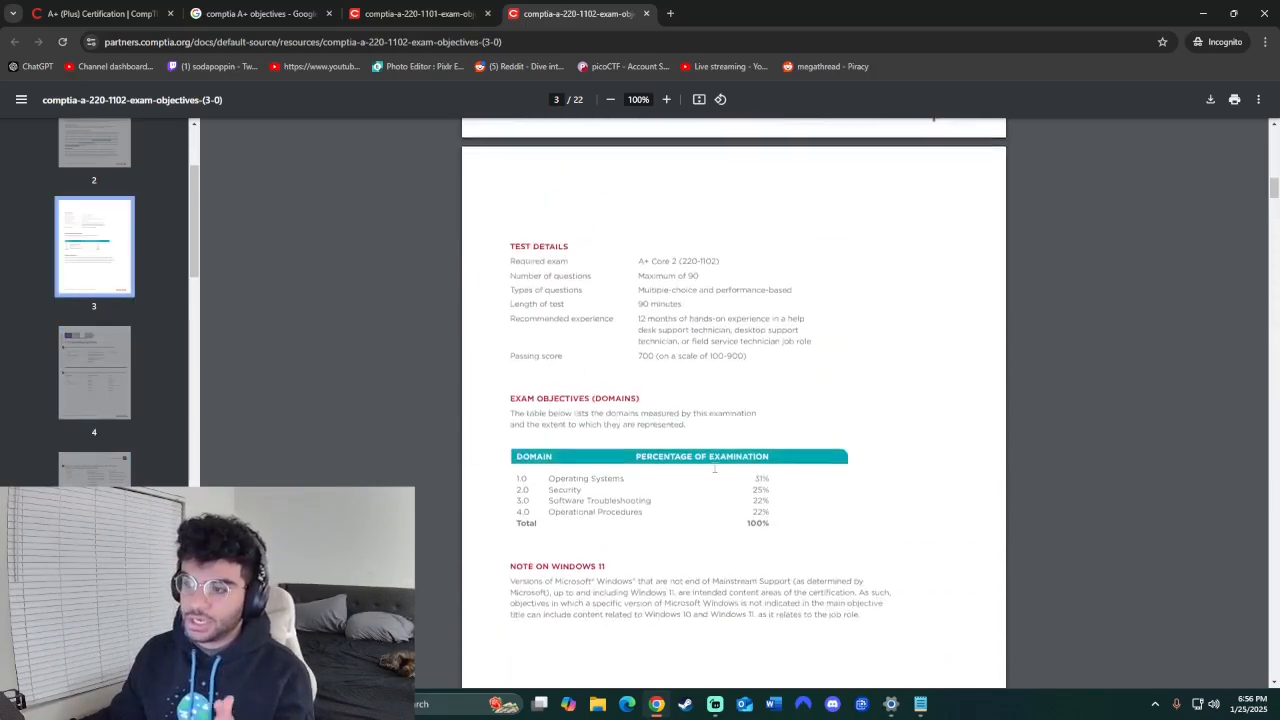
scroll("down", 3)
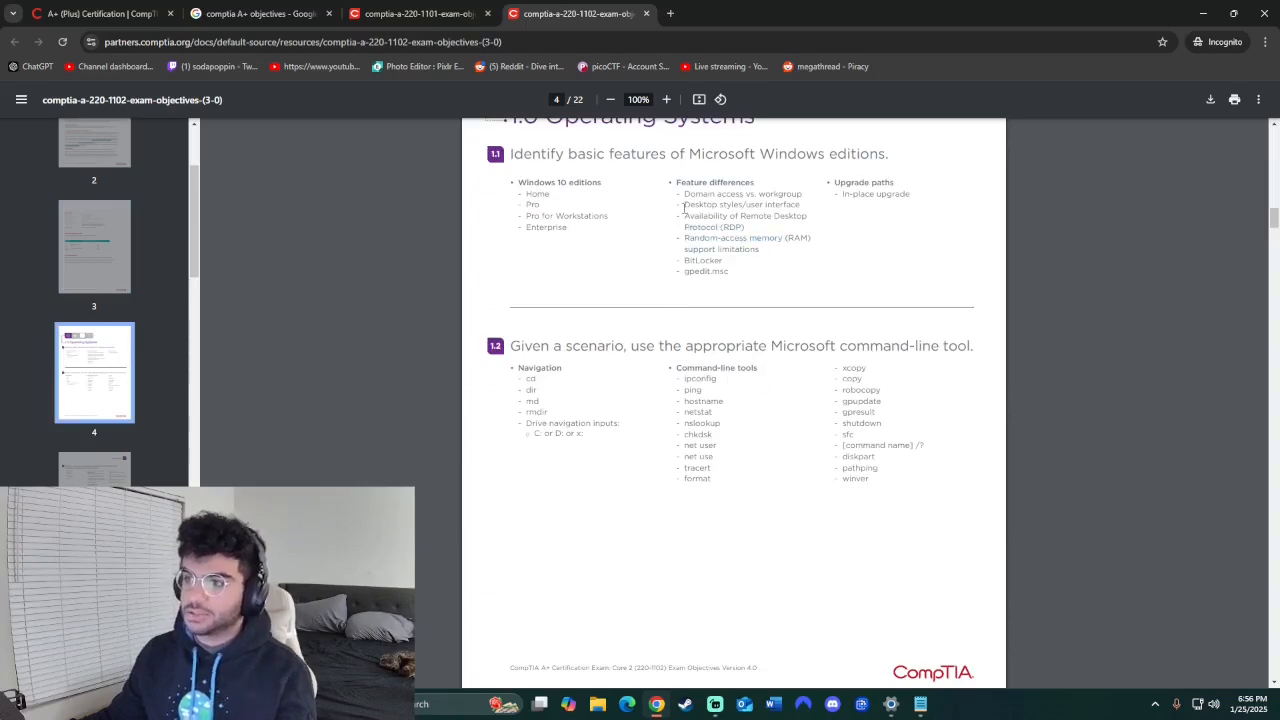
Go to the Professor Messer channel home and open the 220-1101 A+ training course
left_click(260, 13)
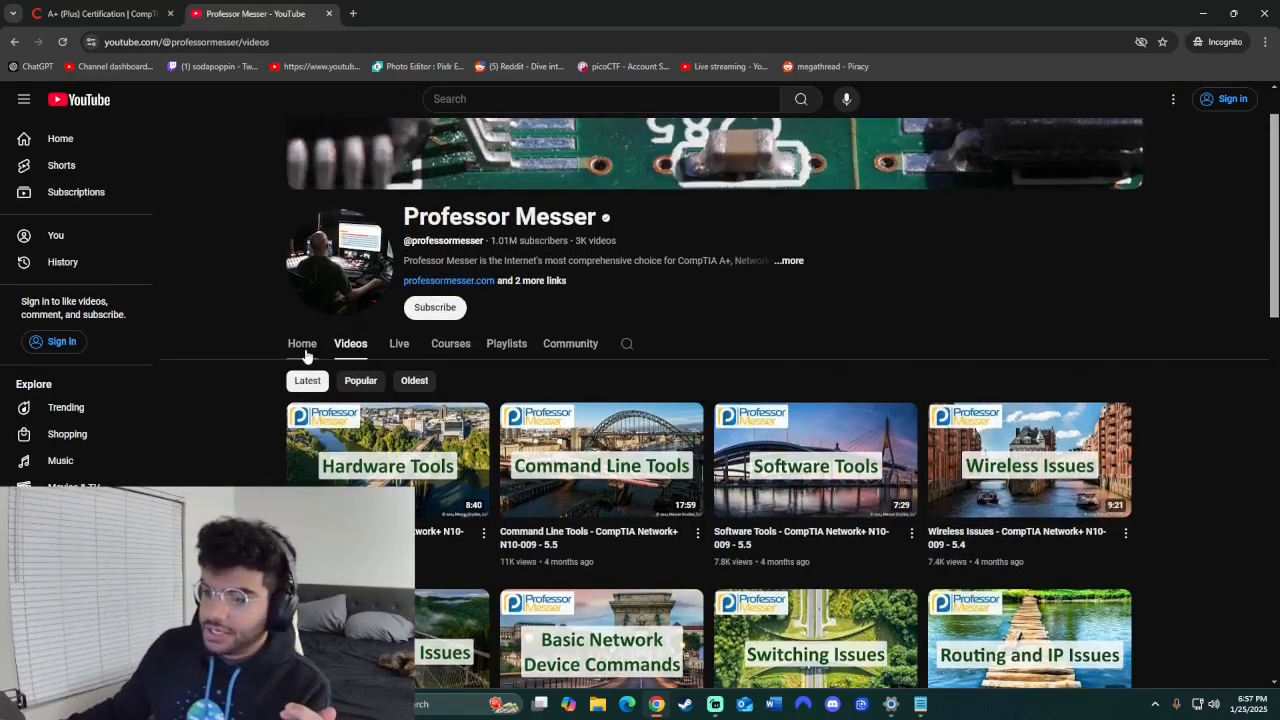
left_click(302, 343)
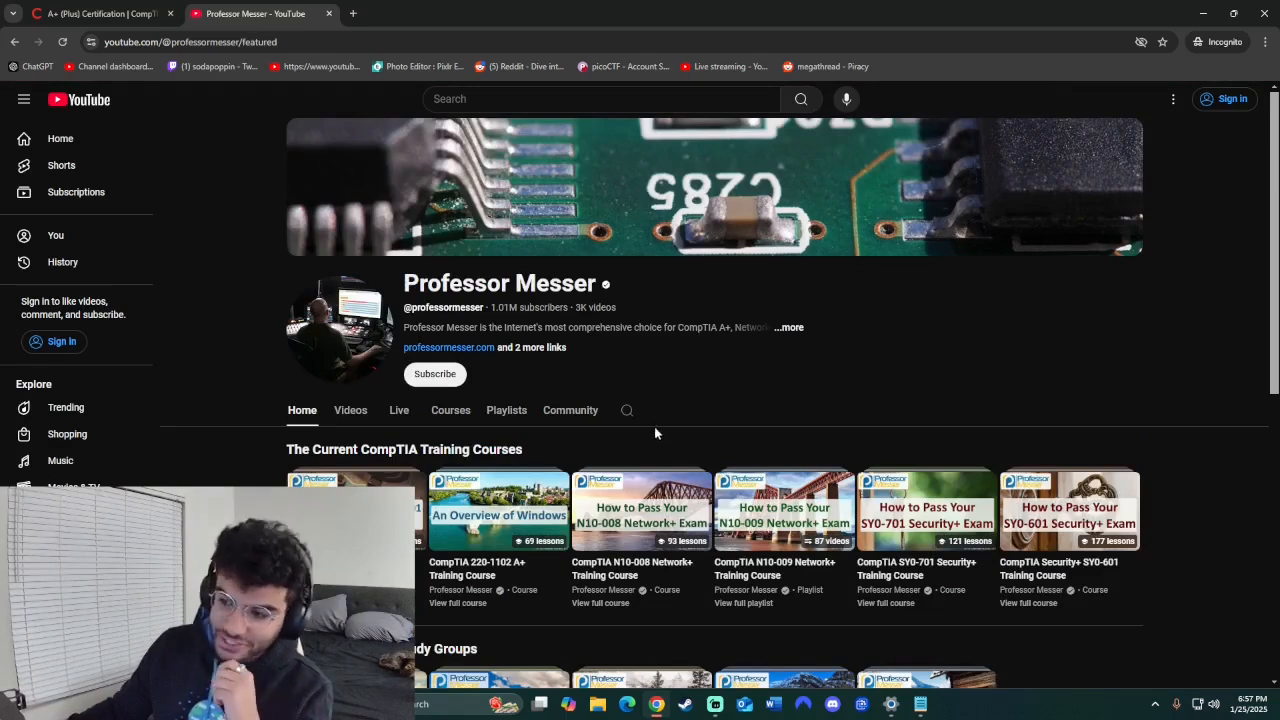
scroll("down", 3)
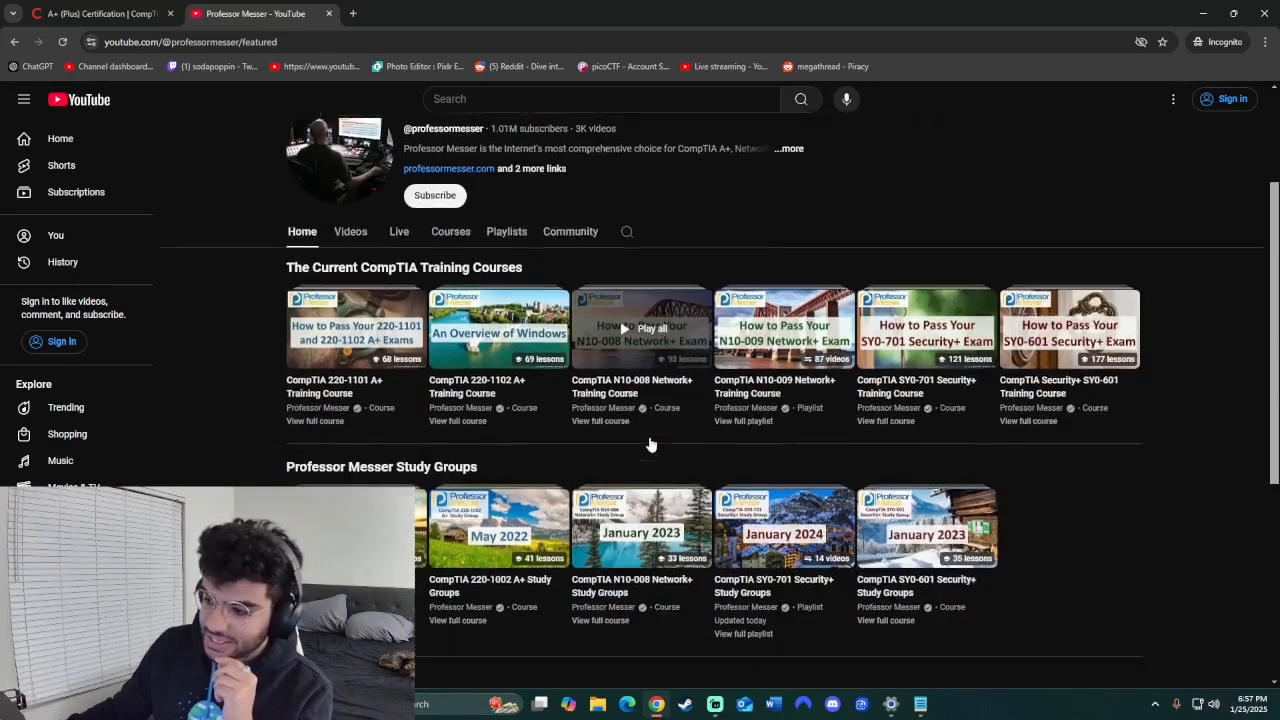
scroll("down", 3)
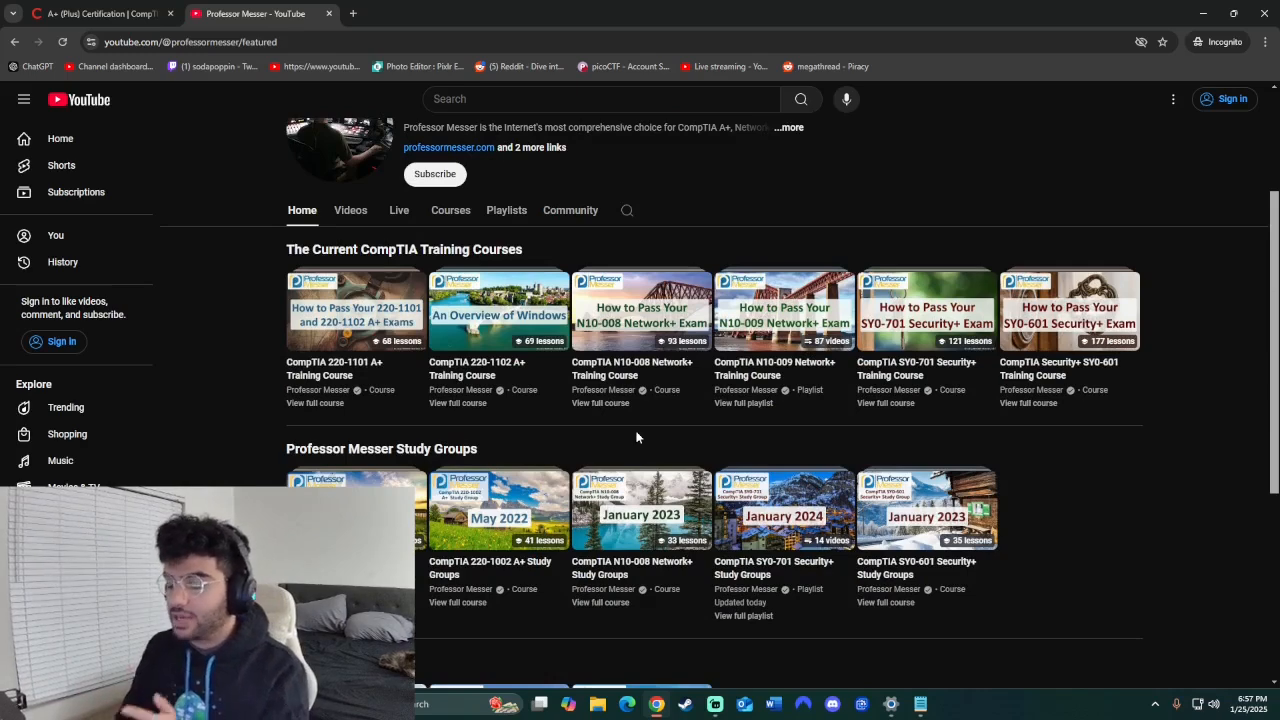
mouse_move(498, 310)
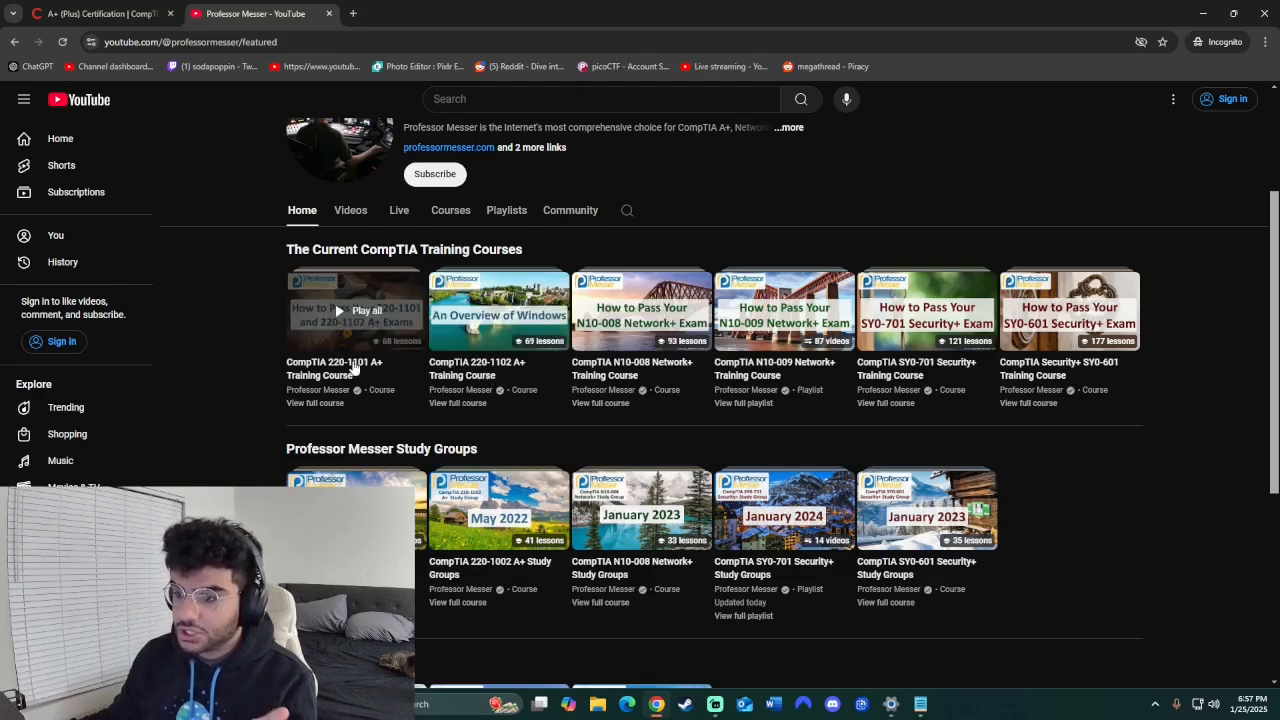
left_click(354, 310)
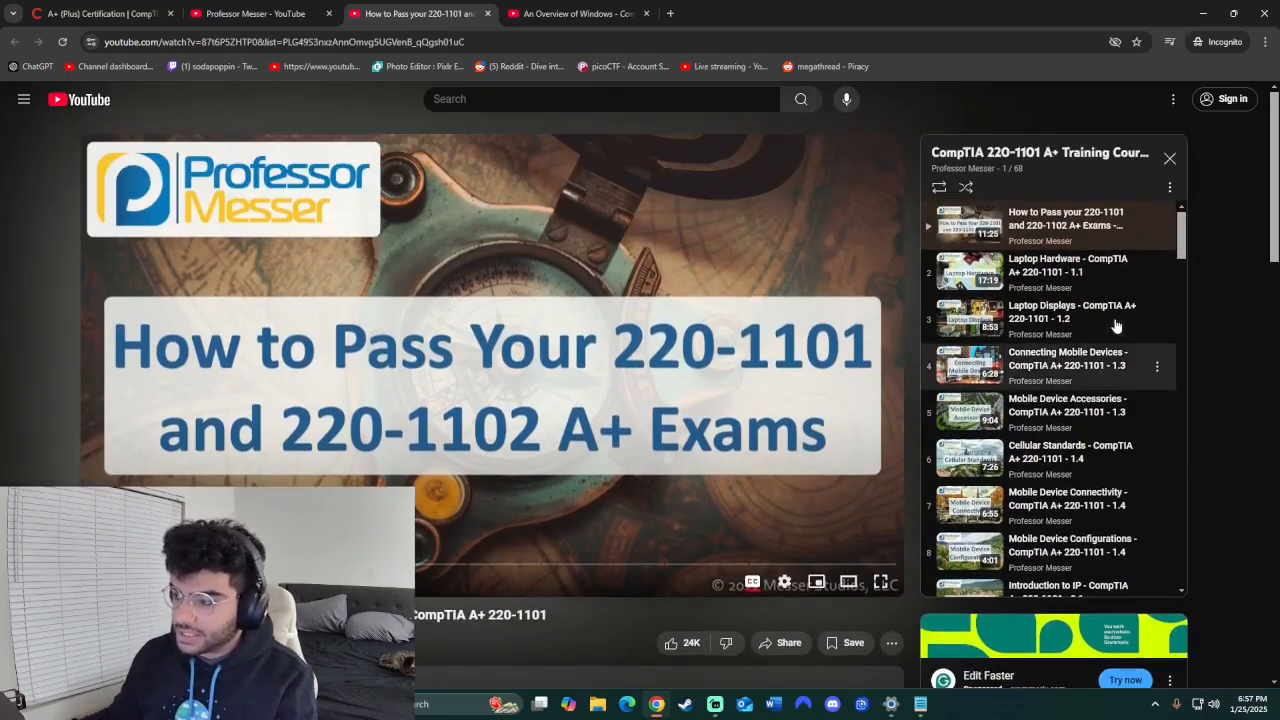
Browse the 68-lesson 220-1101 Core 1 course playlist videos
scroll("down", 3)
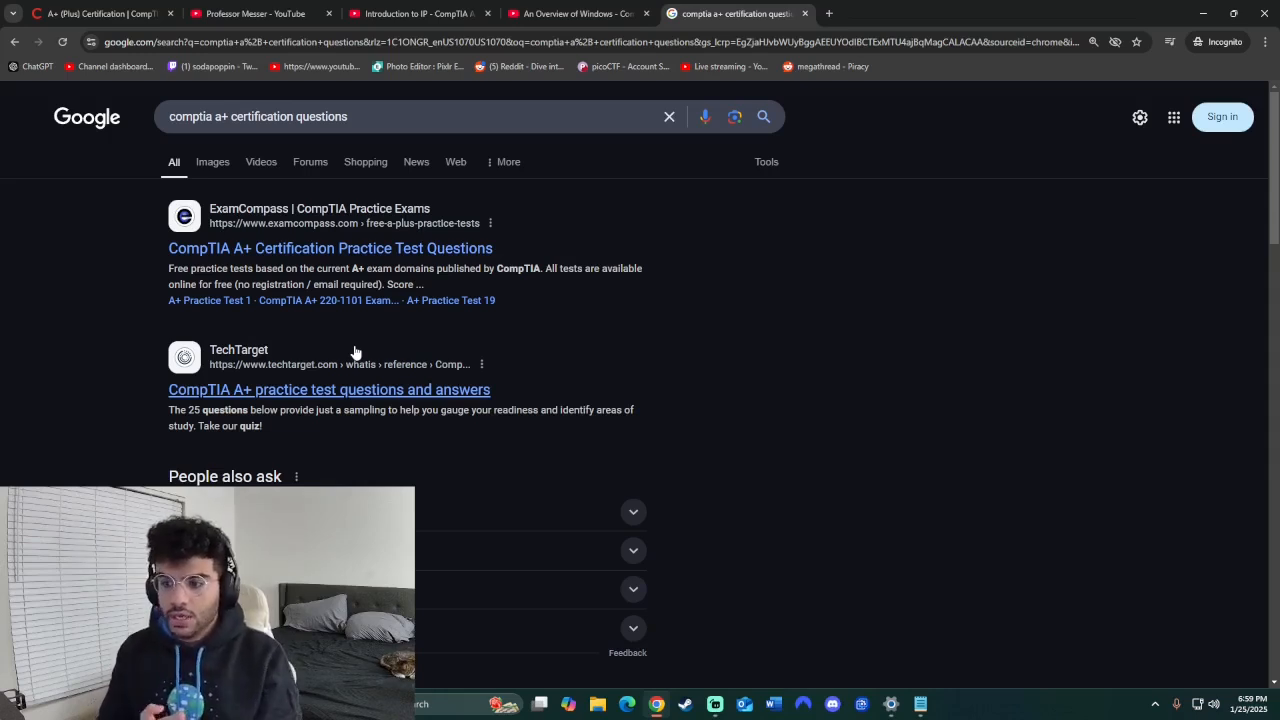
Scroll through the Reddit and CompTIA practice-test results for A+ certification questions
scroll("down", 3)
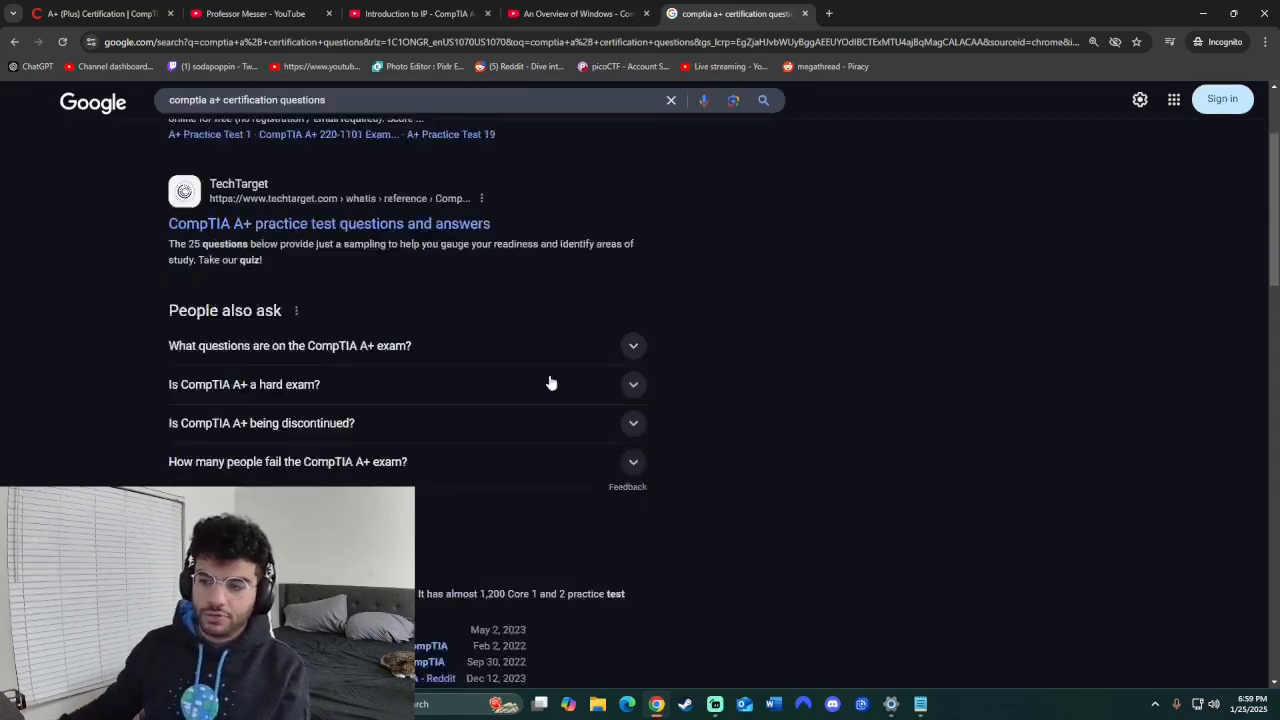
scroll("down", 3)
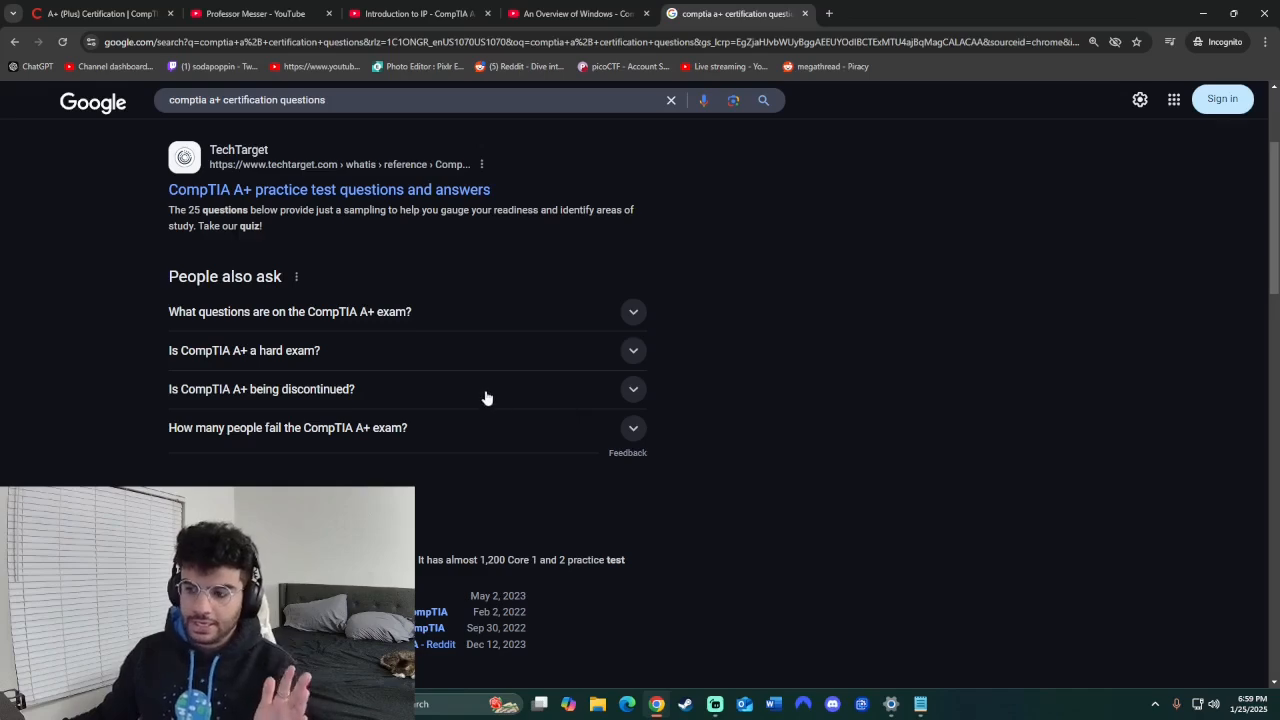
mouse_move(481, 394)
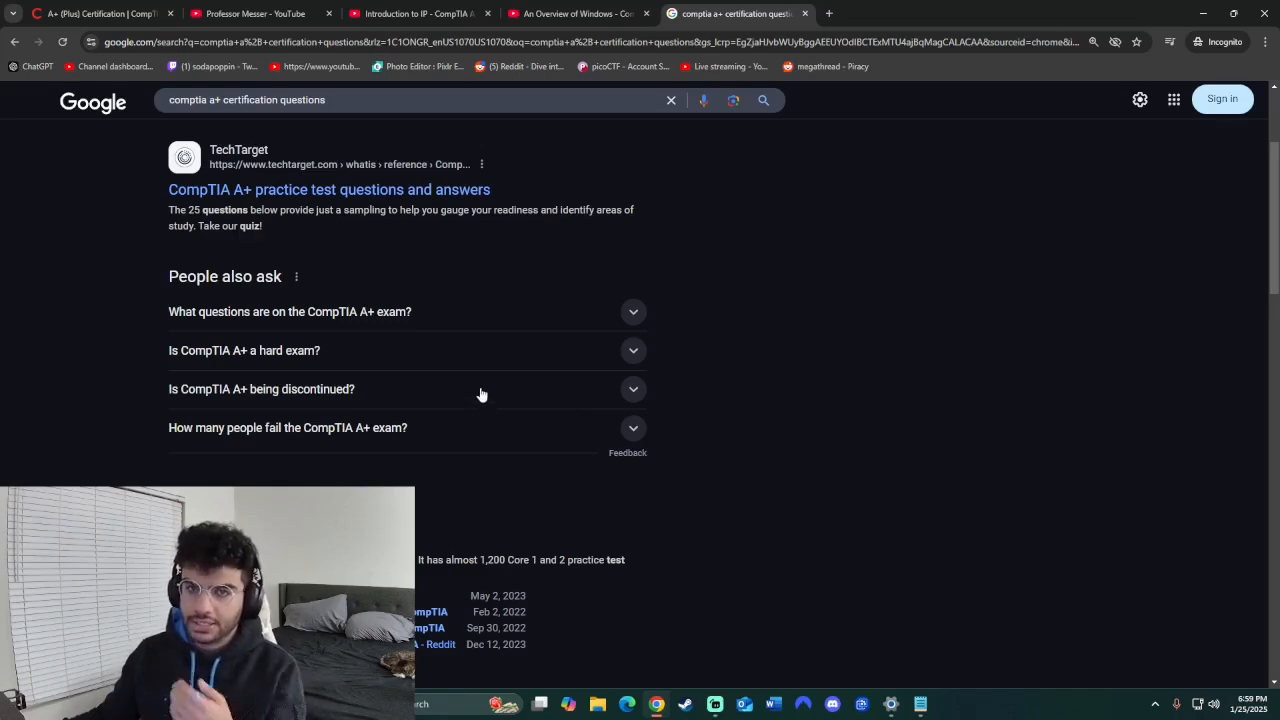
scroll("down", 3)
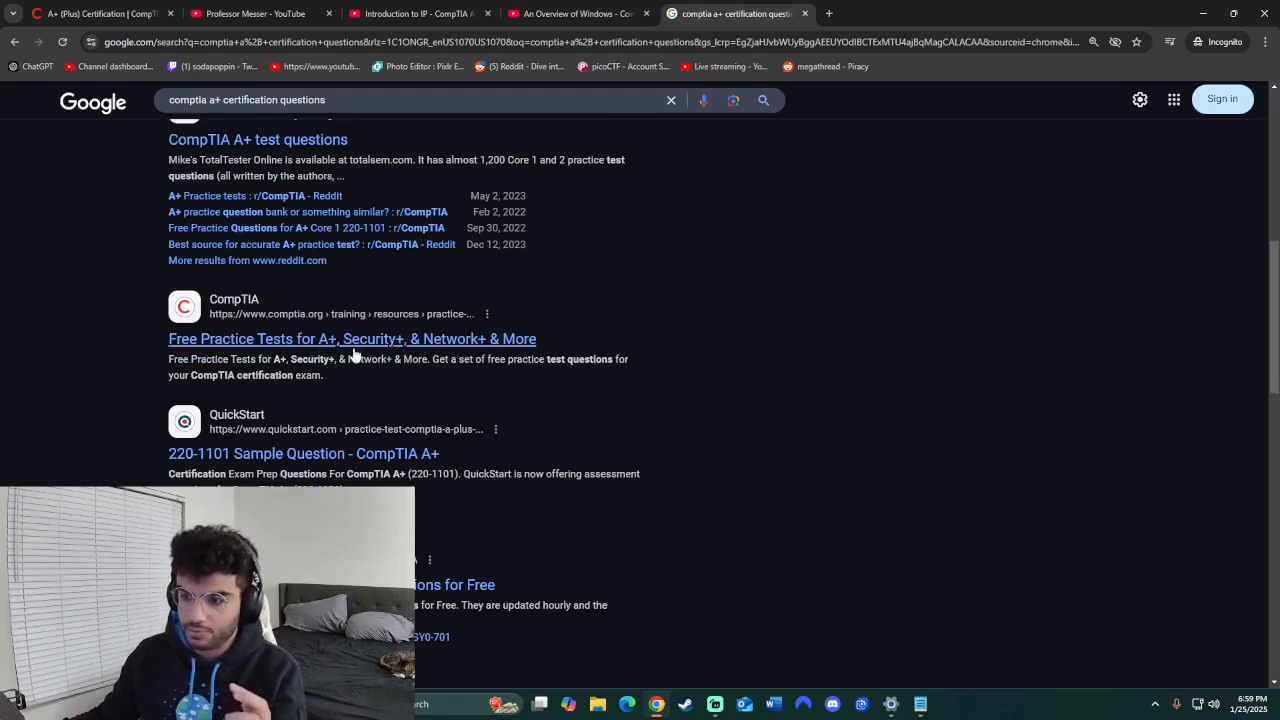
scroll("down", 3)
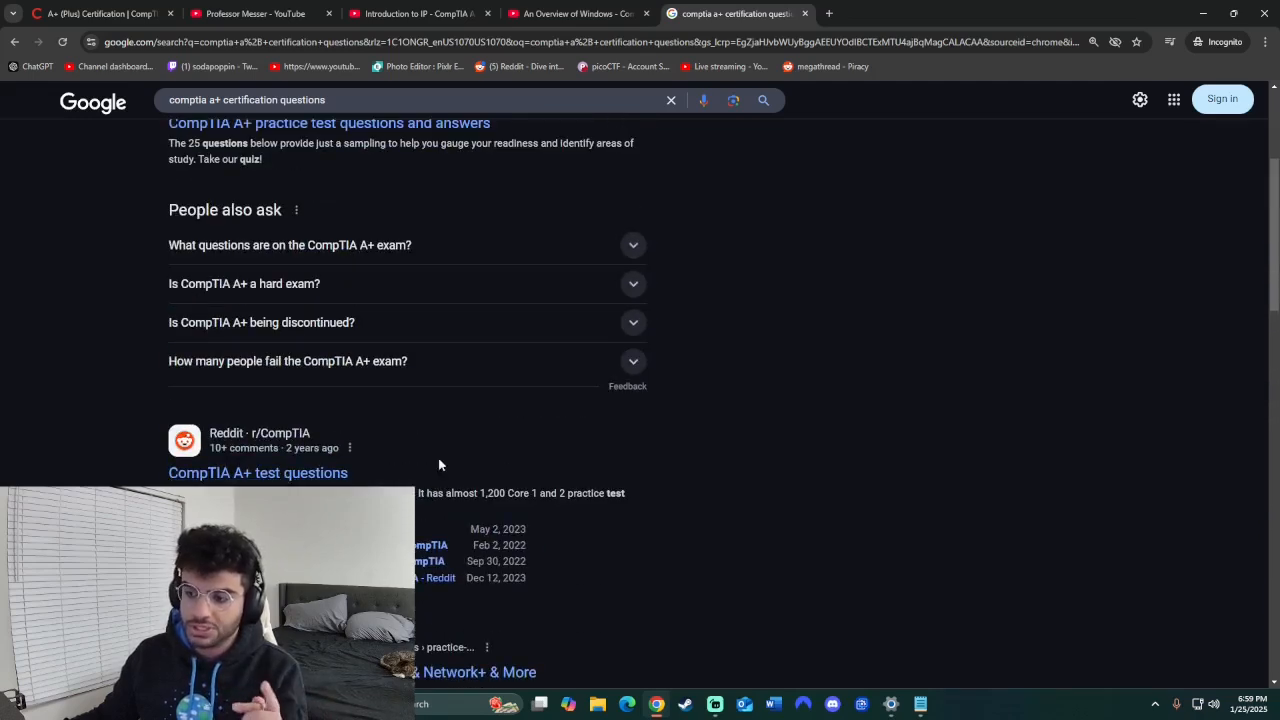
scroll("up", 3)
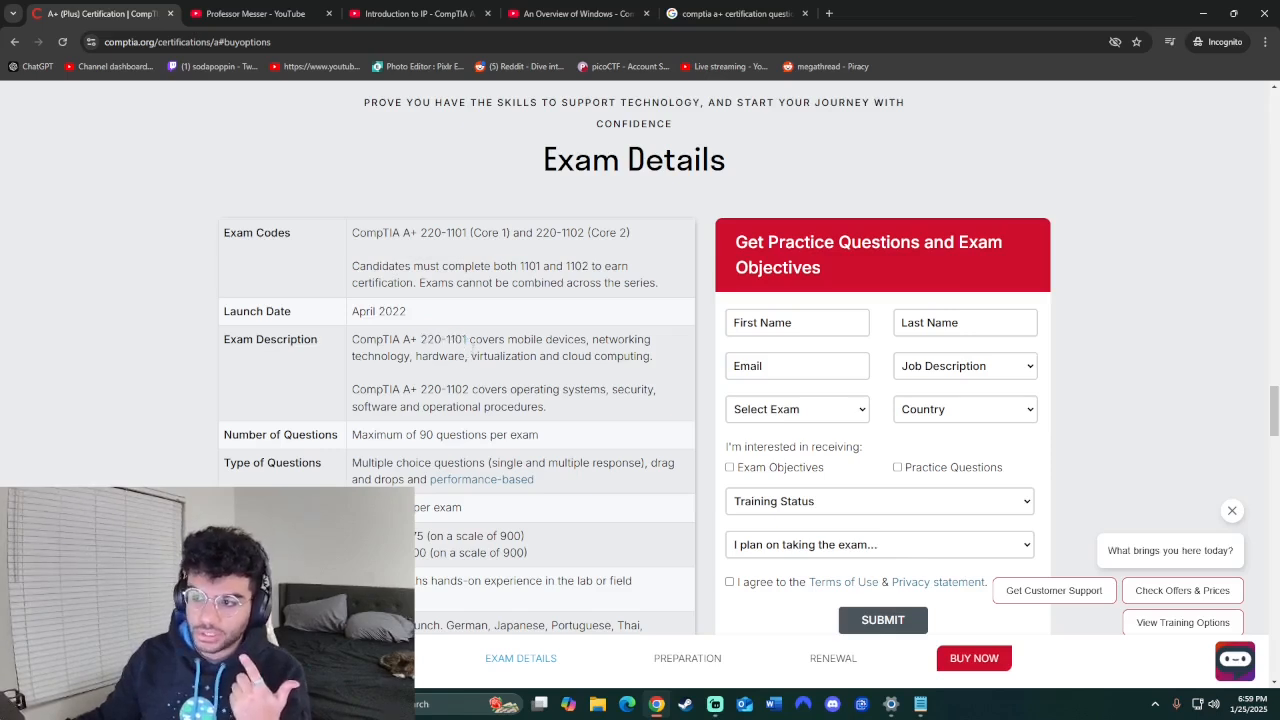
double_click(442, 232)
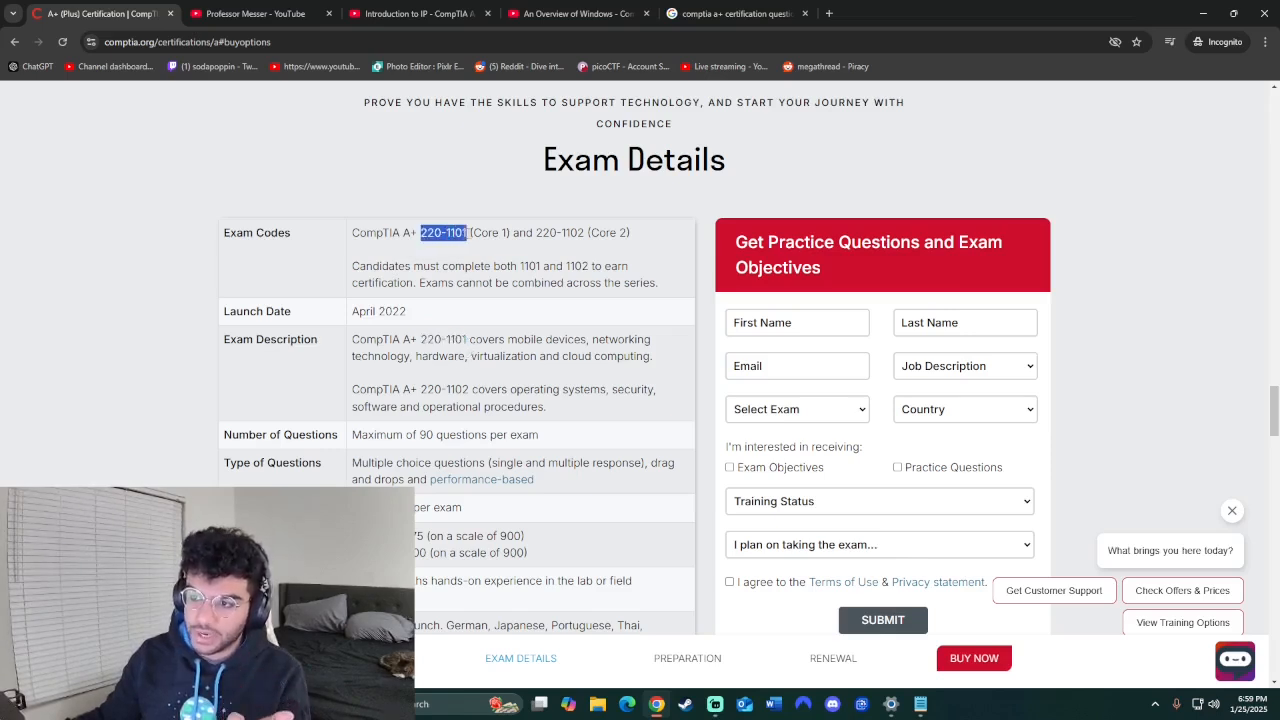
left_click(463, 251)
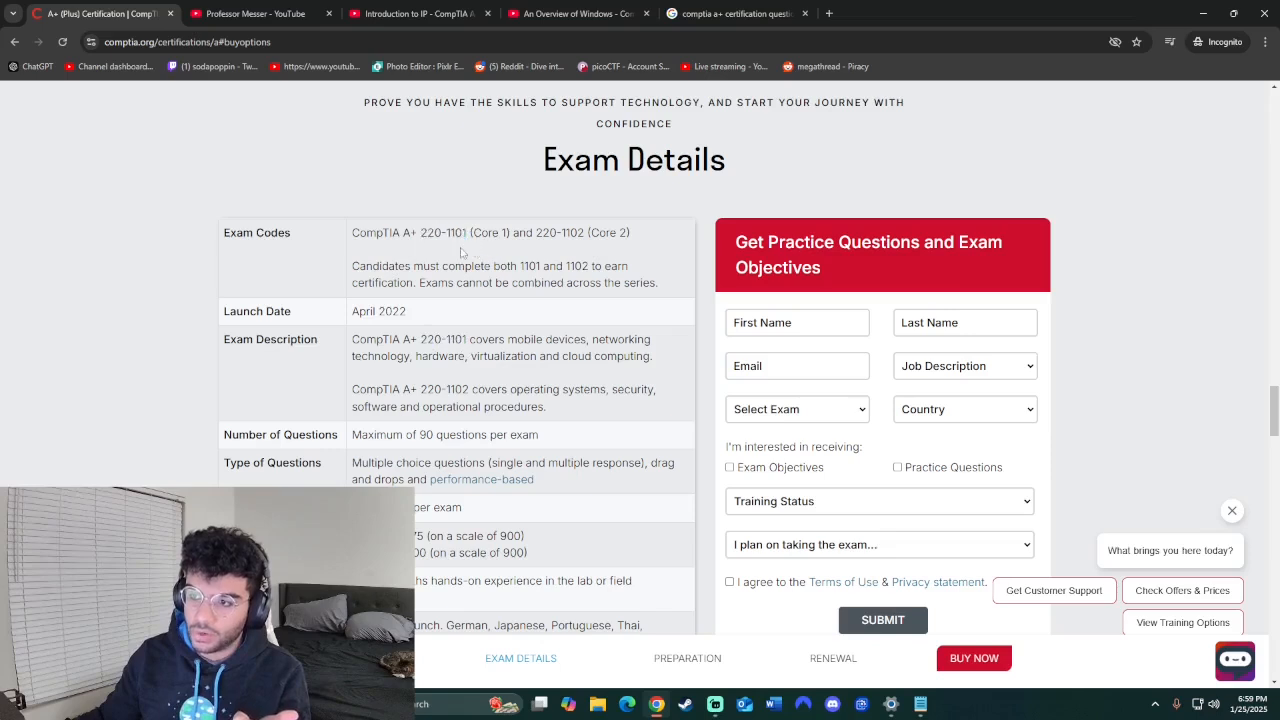